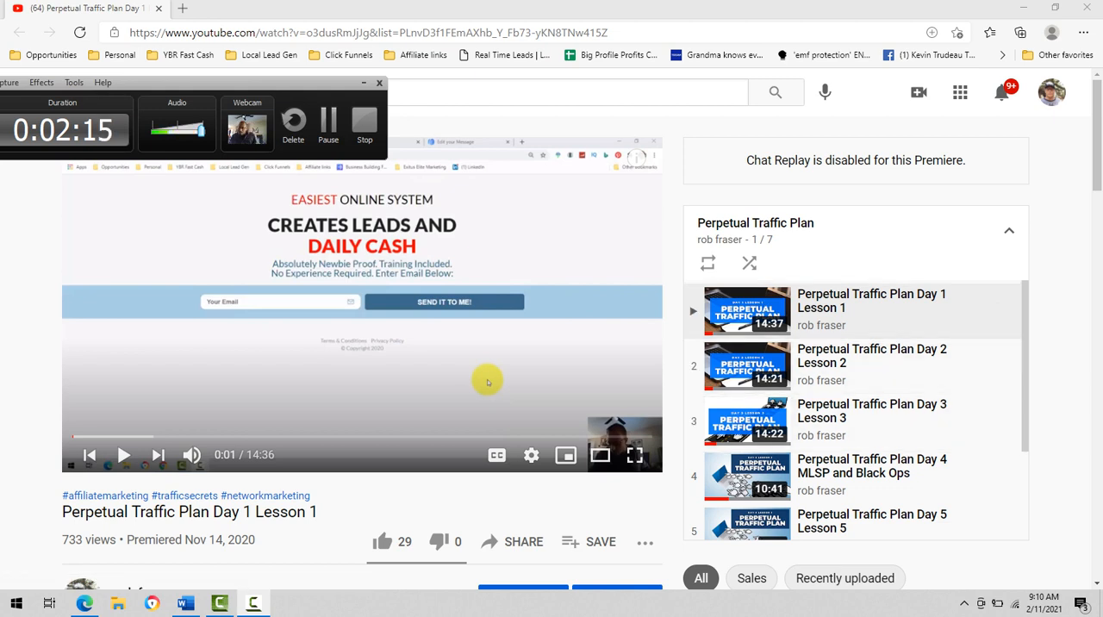
{"action": "scroll", "scroll_direction": "down", "scroll_amount": 3}
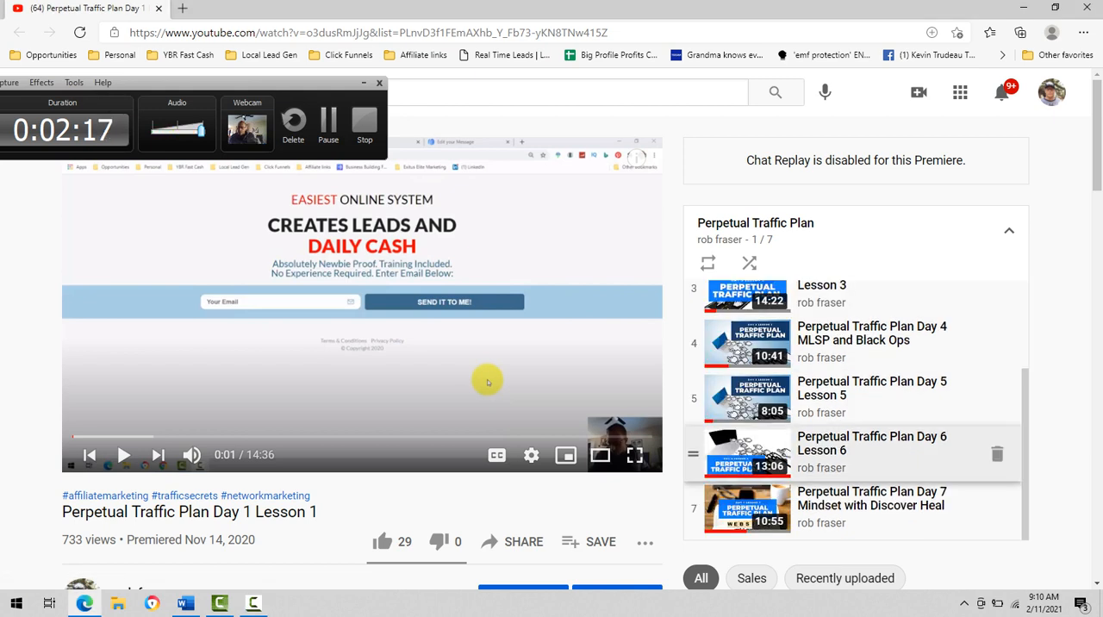